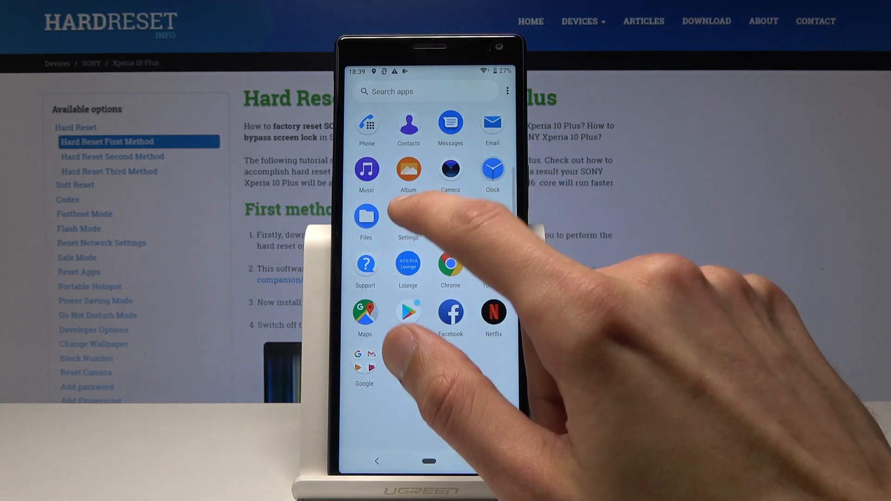
Step: Go from the app drawer into Settings and open the Accounts page with no accounts yet
click(408, 220)
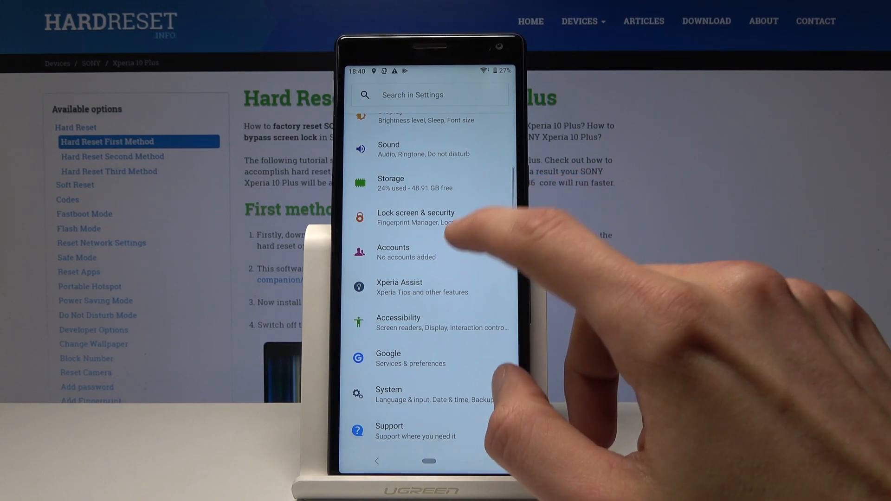
click(393, 252)
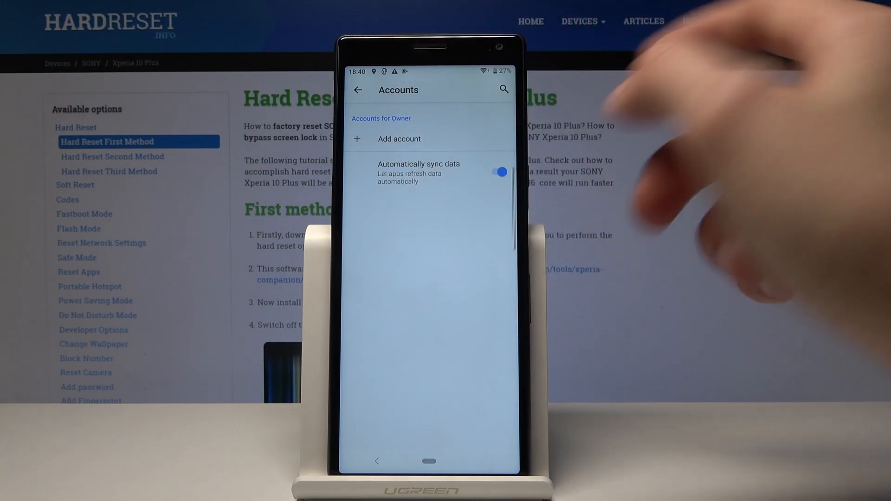
Step: Add a new Google account, enter the email 'hardreset' and continue to the password prompt
click(399, 138)
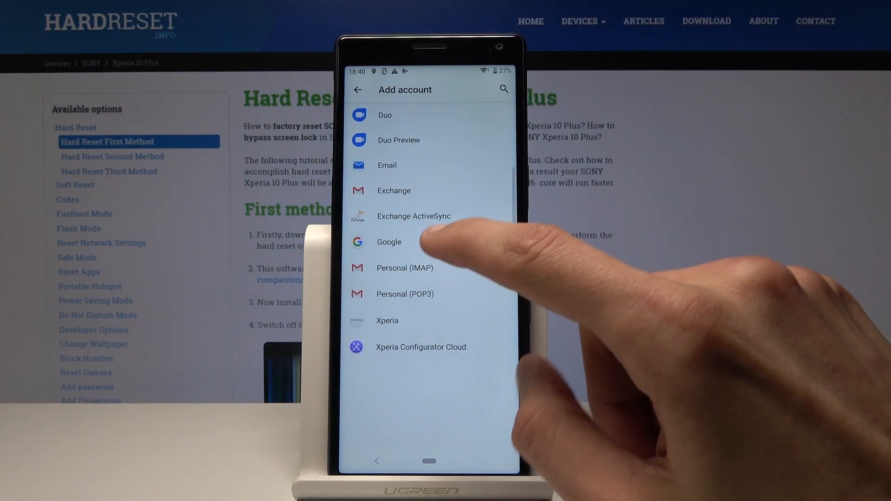
click(389, 242)
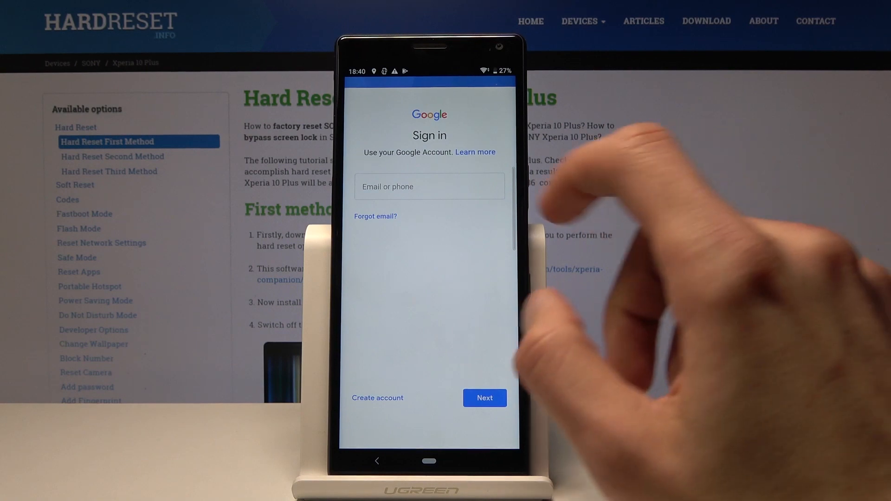
click(429, 187)
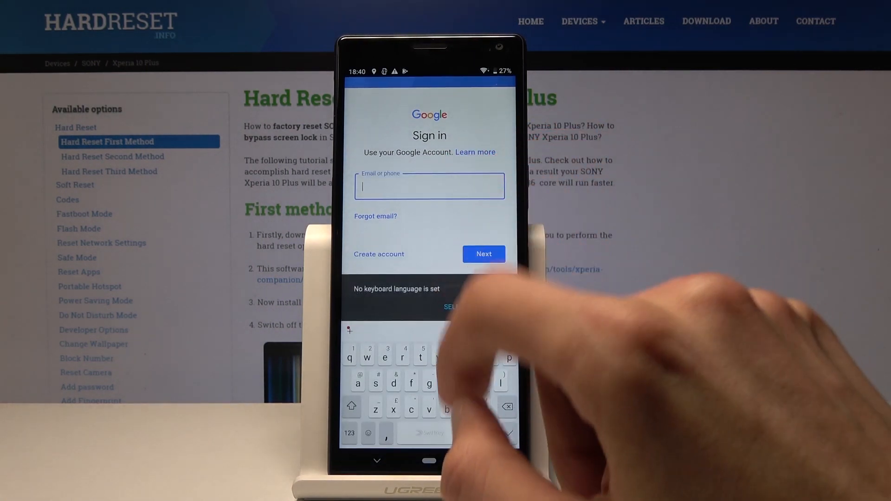
text(hardresetinfo1@g)
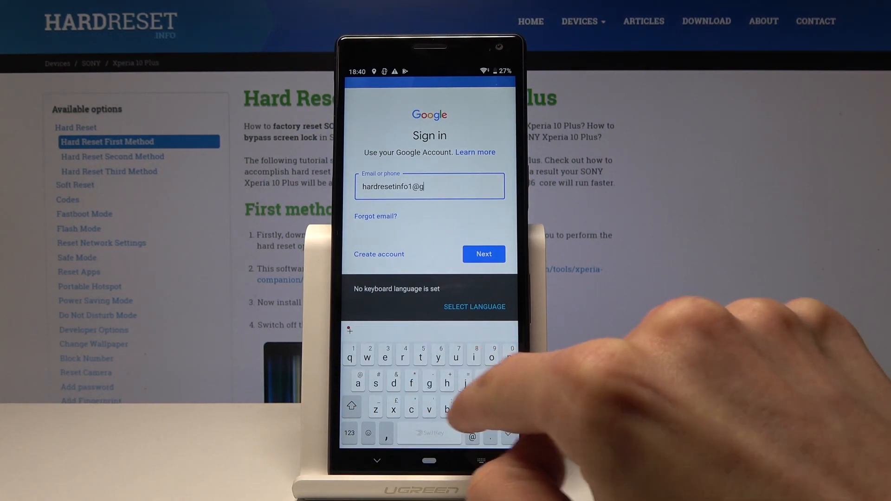
click(484, 254)
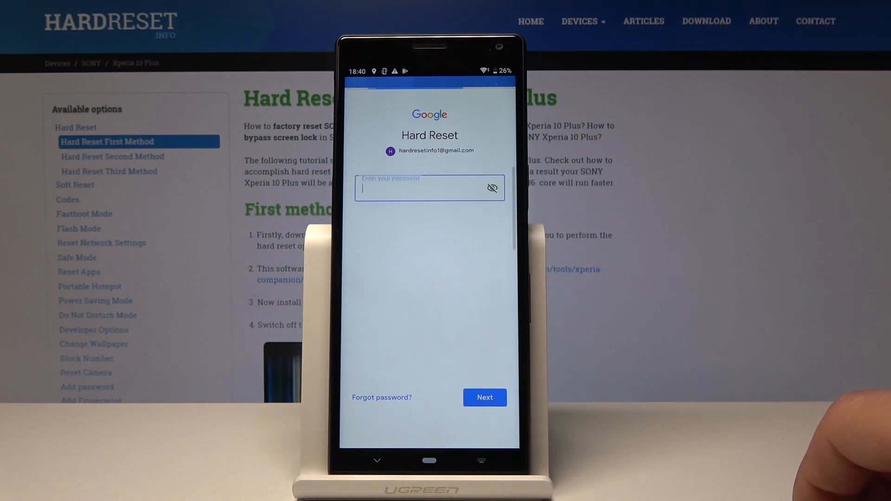
Step: Enter the password and accept Google's terms so the account is signed in and listed
click(424, 189)
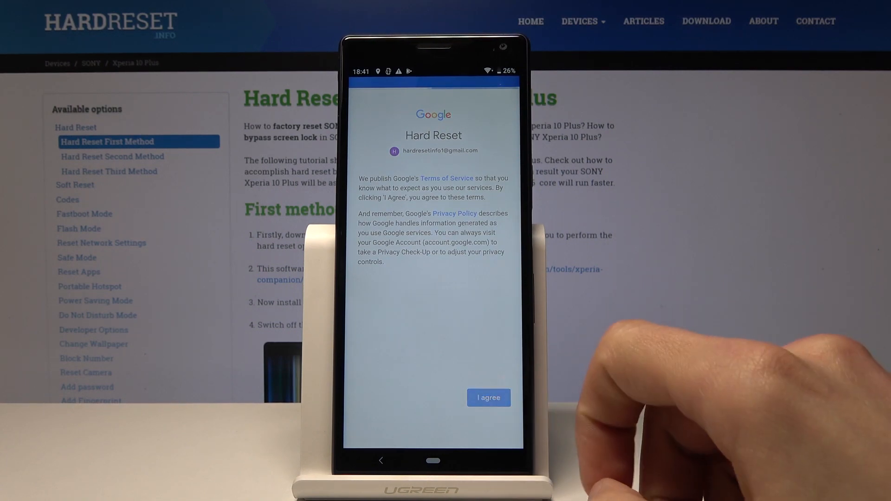
click(487, 397)
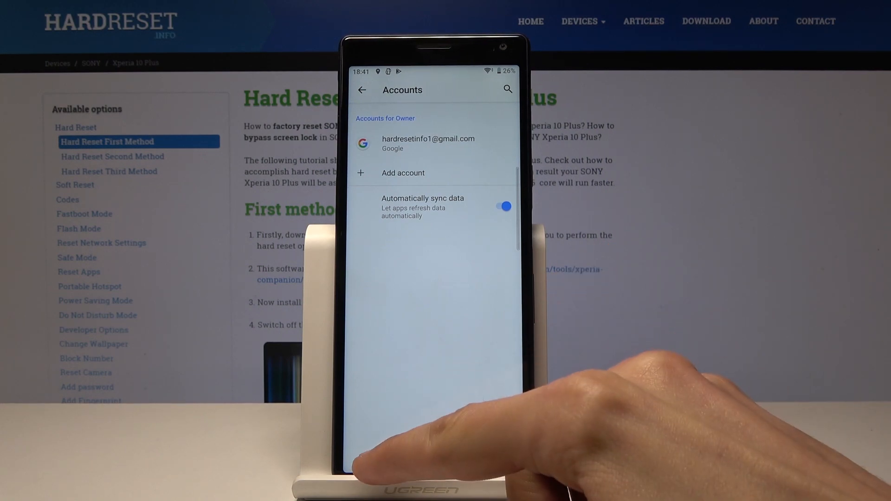
Step: Enable Back up to Google Drive in the Google services Backup settings
click(361, 90)
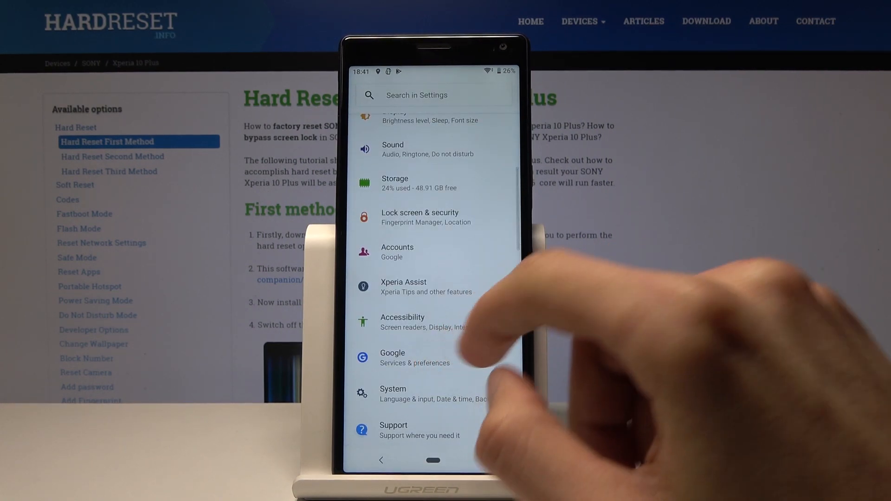
click(392, 357)
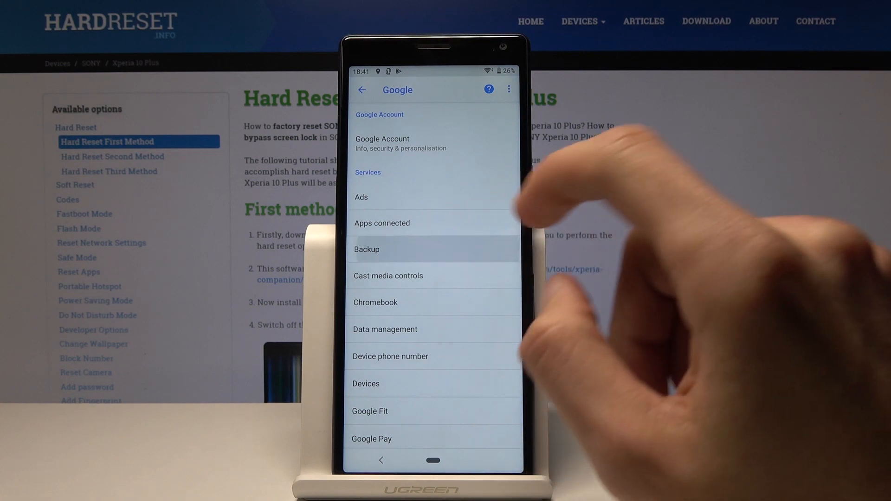
click(367, 249)
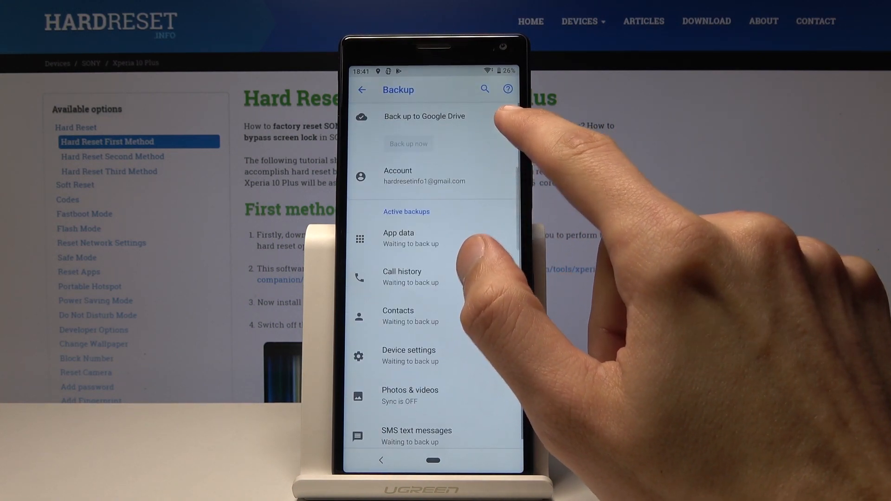
click(501, 117)
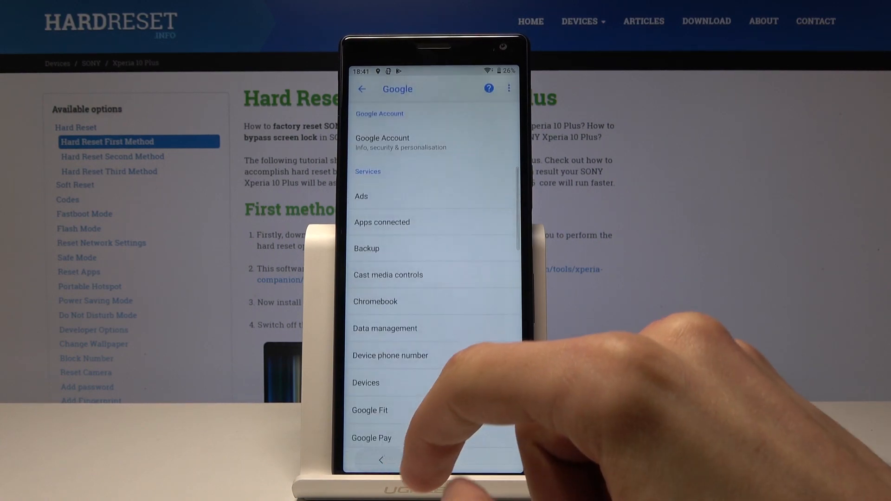
Step: Return to Accounts and open the newly added Google account's details page
click(362, 90)
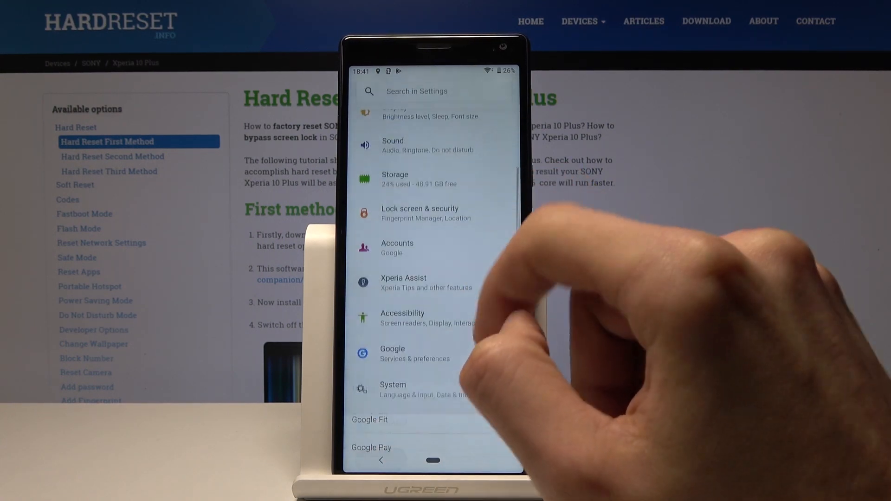
click(397, 247)
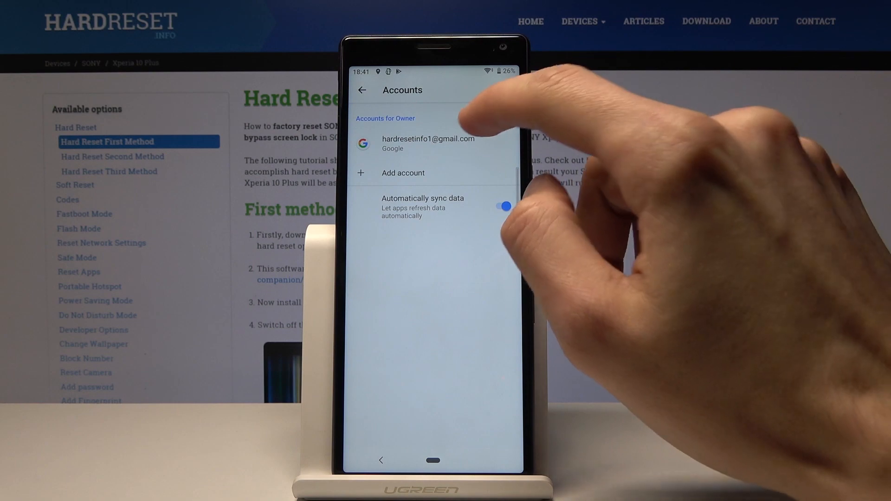
click(428, 143)
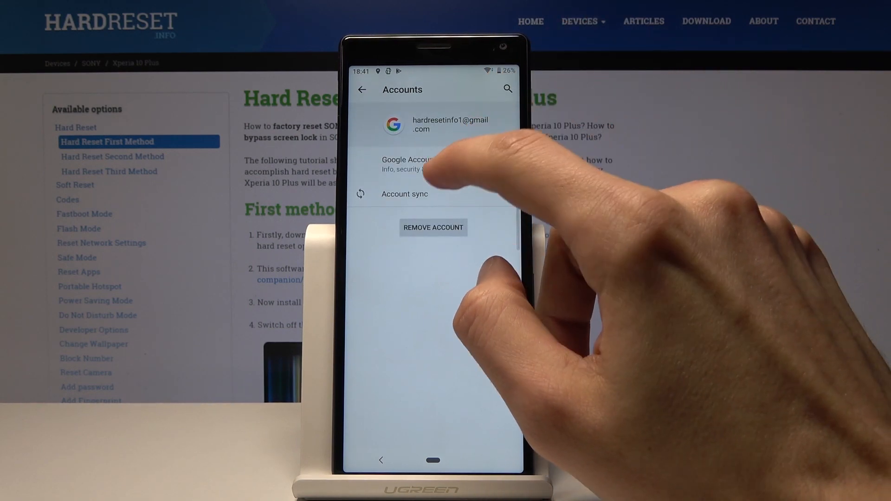